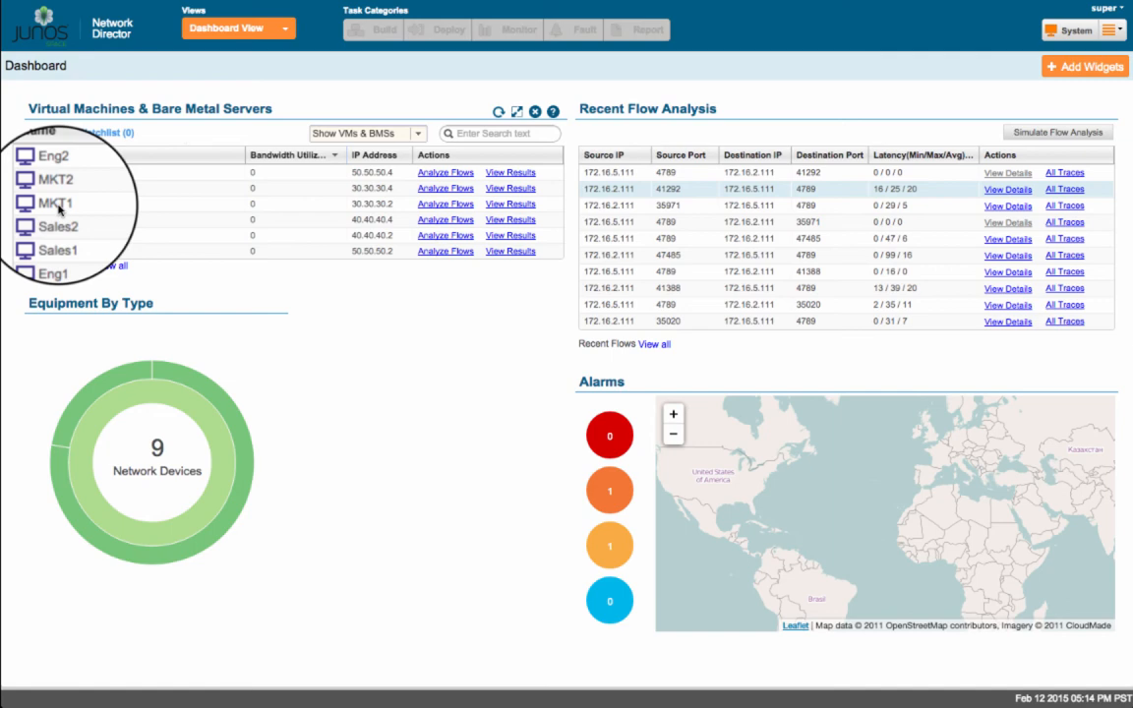
{"action": "mouse_move", "coordinate": [56, 210]}
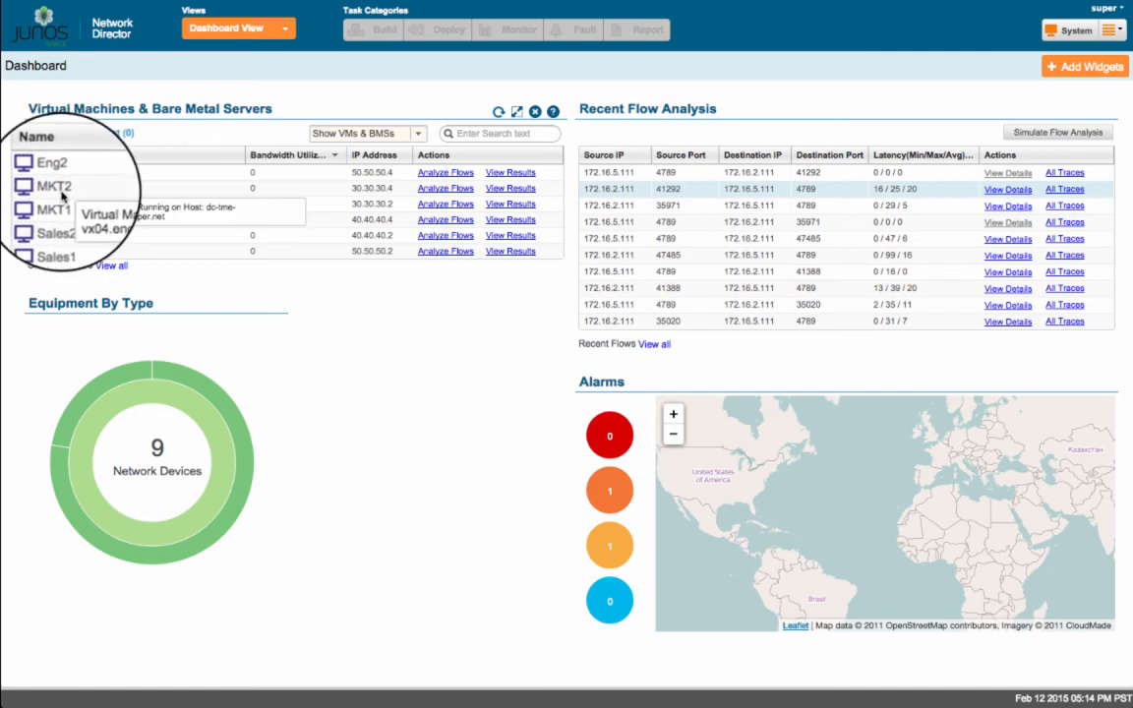
{"action": "mouse_move", "coordinate": [61, 196]}
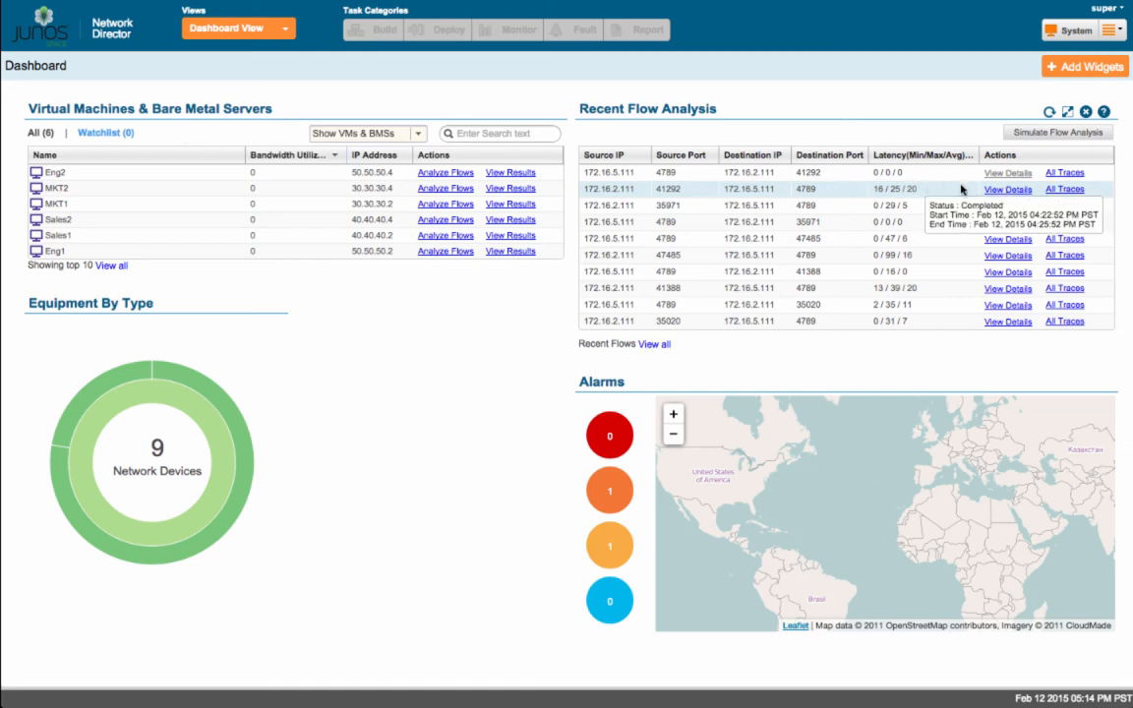
View details for the 172.16.2.111:41292 → 172.16.5.111:4789 flow analysis.
{"action": "left_click", "coordinate": [1007, 188]}
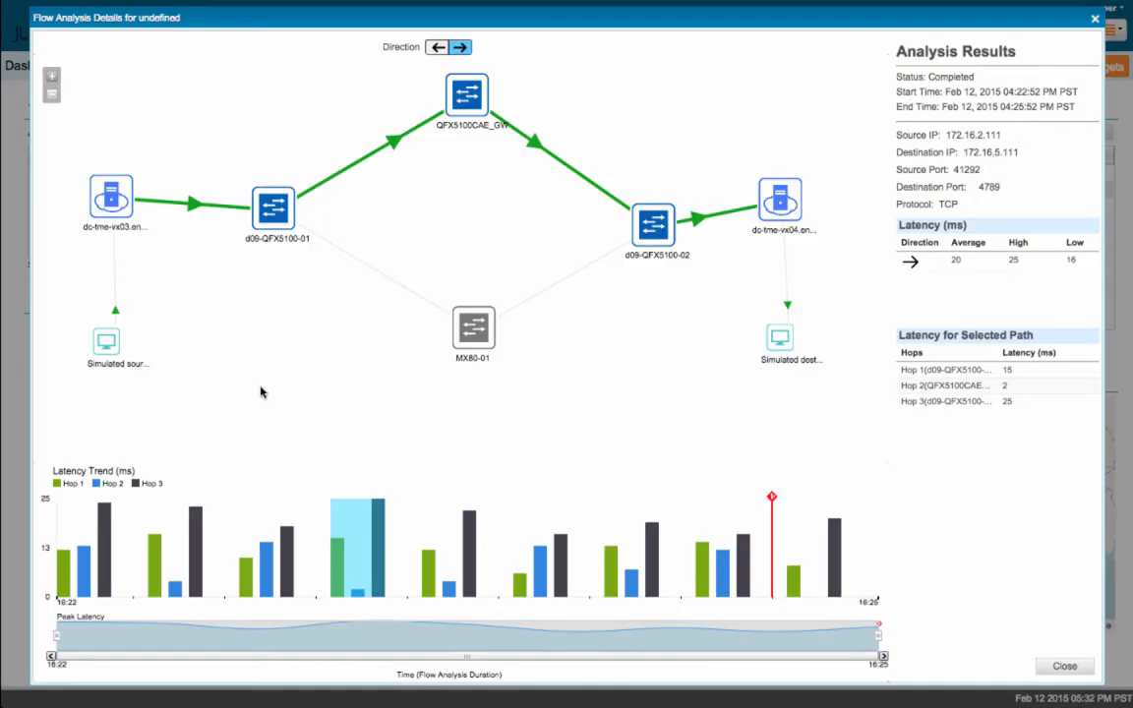
{"action": "mouse_move", "coordinate": [256, 390]}
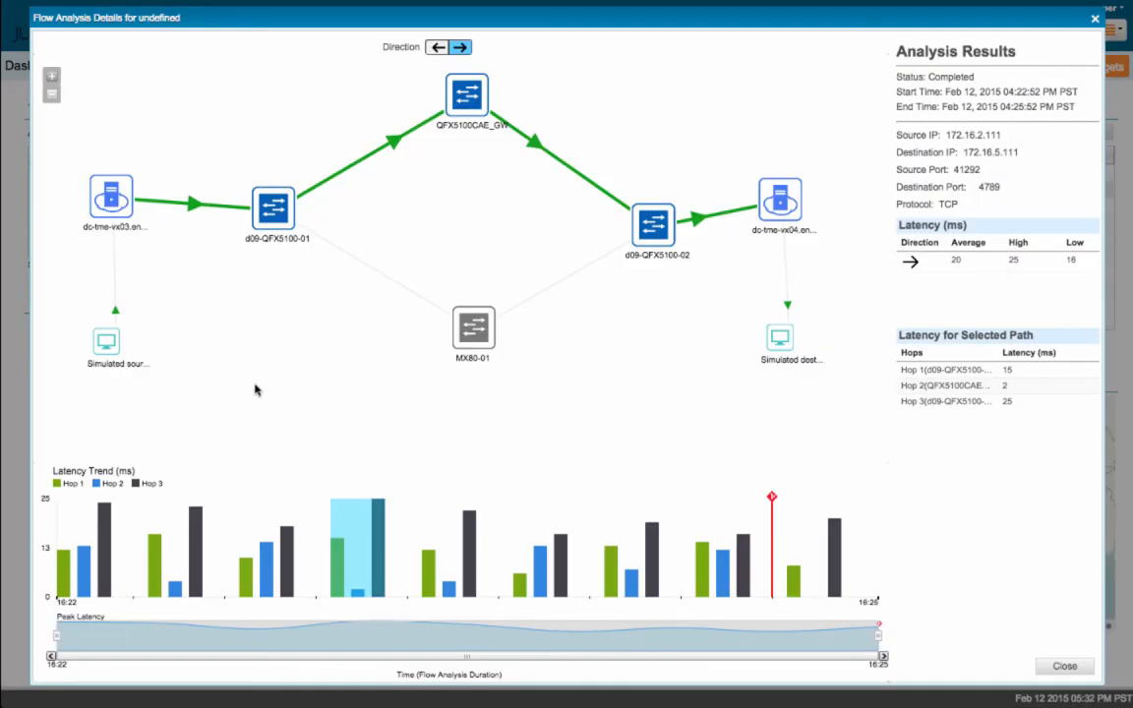
{"action": "mouse_move", "coordinate": [302, 303]}
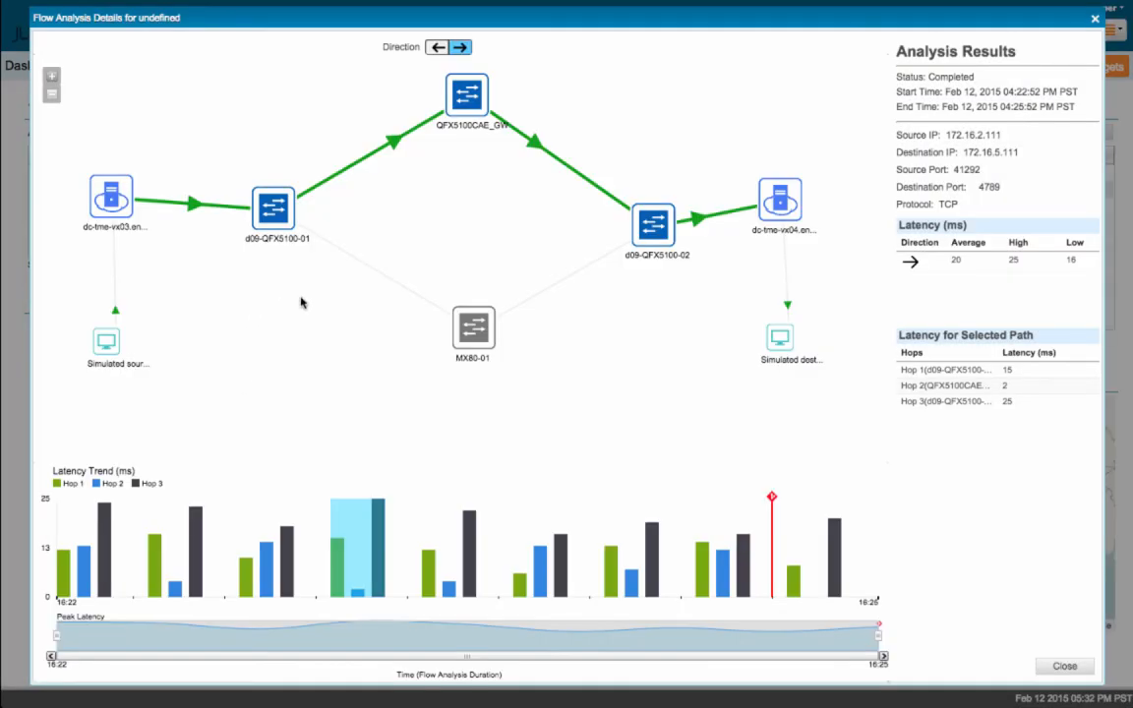
{"action": "mouse_move", "coordinate": [399, 153]}
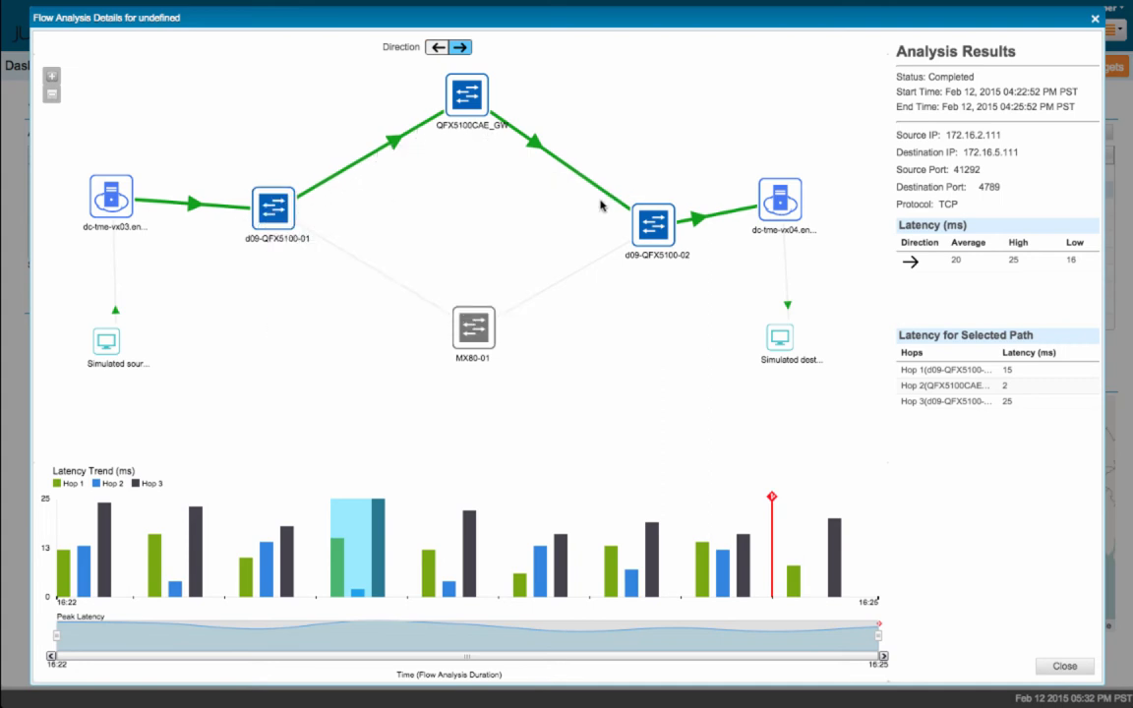
{"action": "mouse_move", "coordinate": [401, 425]}
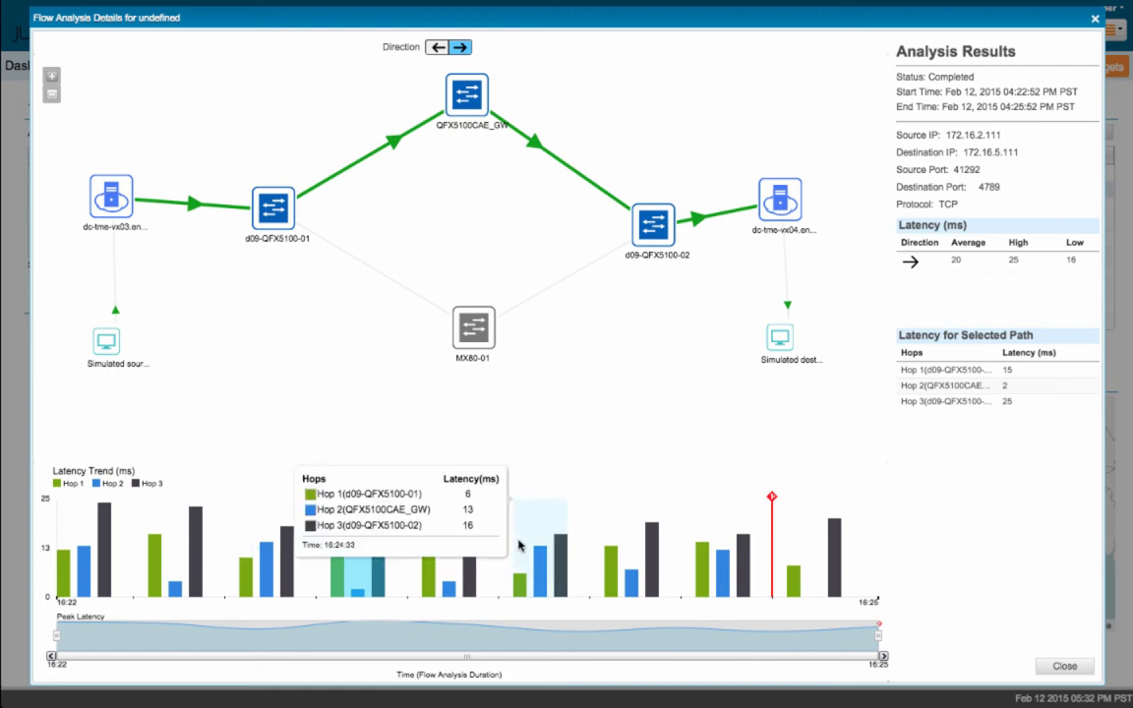
{"action": "mouse_move", "coordinate": [638, 551]}
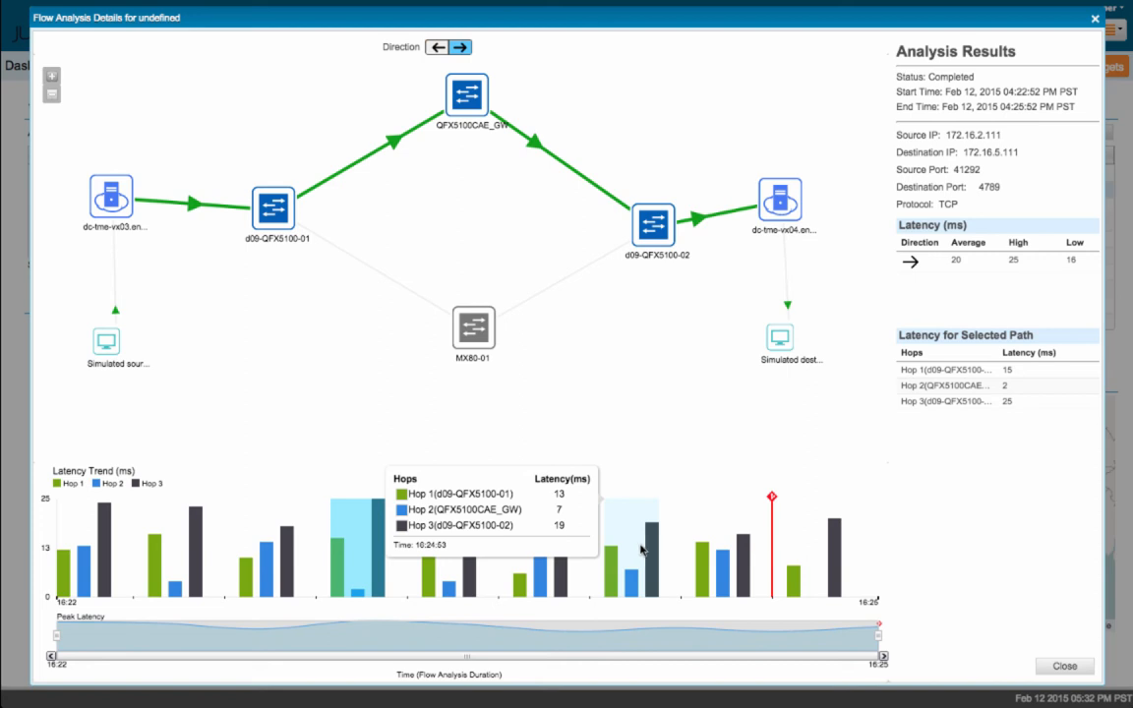
{"action": "mouse_move", "coordinate": [770, 498]}
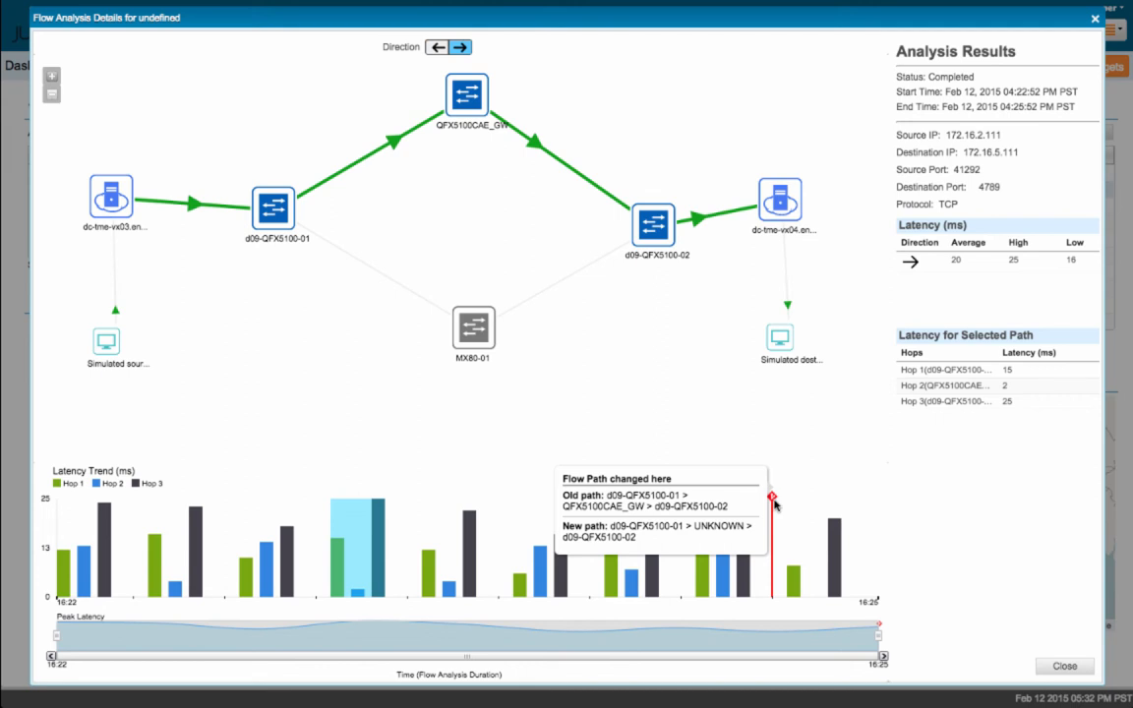
{"action": "mouse_move", "coordinate": [326, 359]}
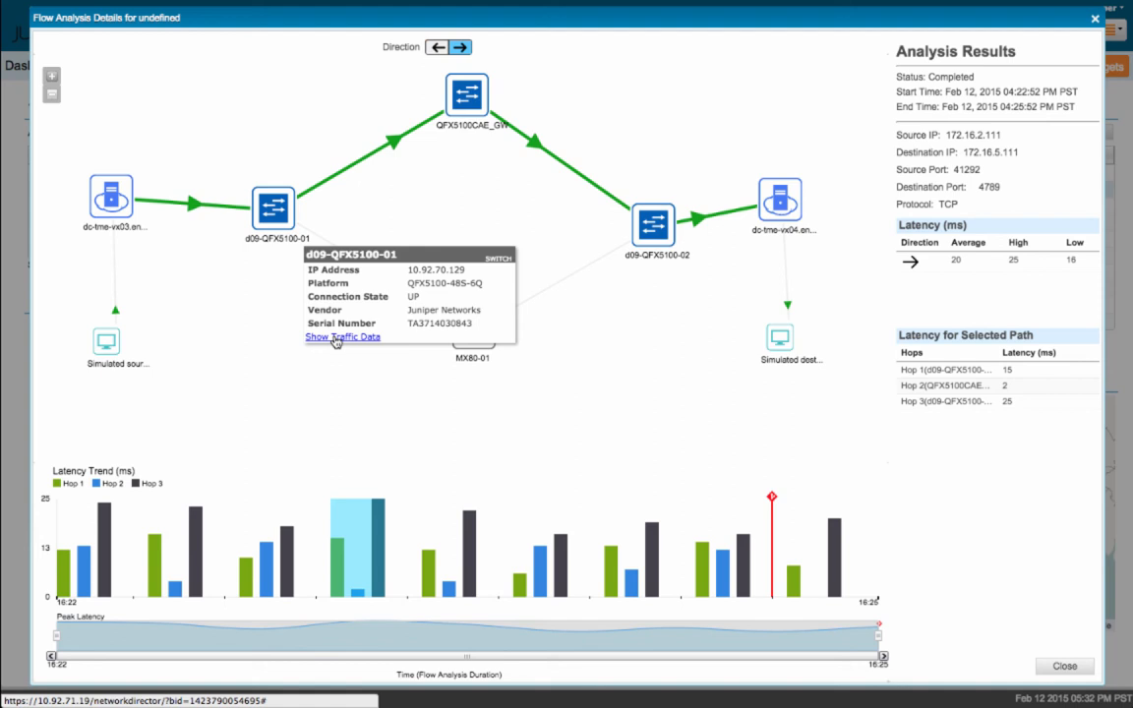
Show interface traffic statistics for switch d09-QFX5100-01 on the flow path.
{"action": "left_click", "coordinate": [342, 336]}
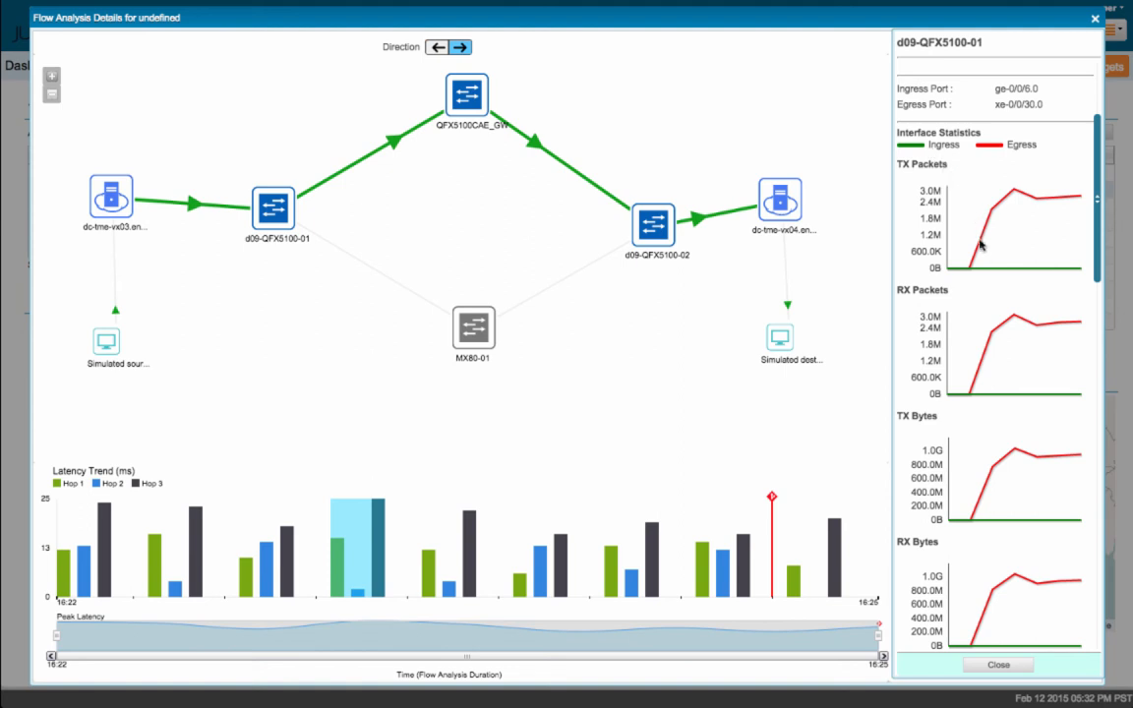
{"action": "mouse_move", "coordinate": [1000, 332]}
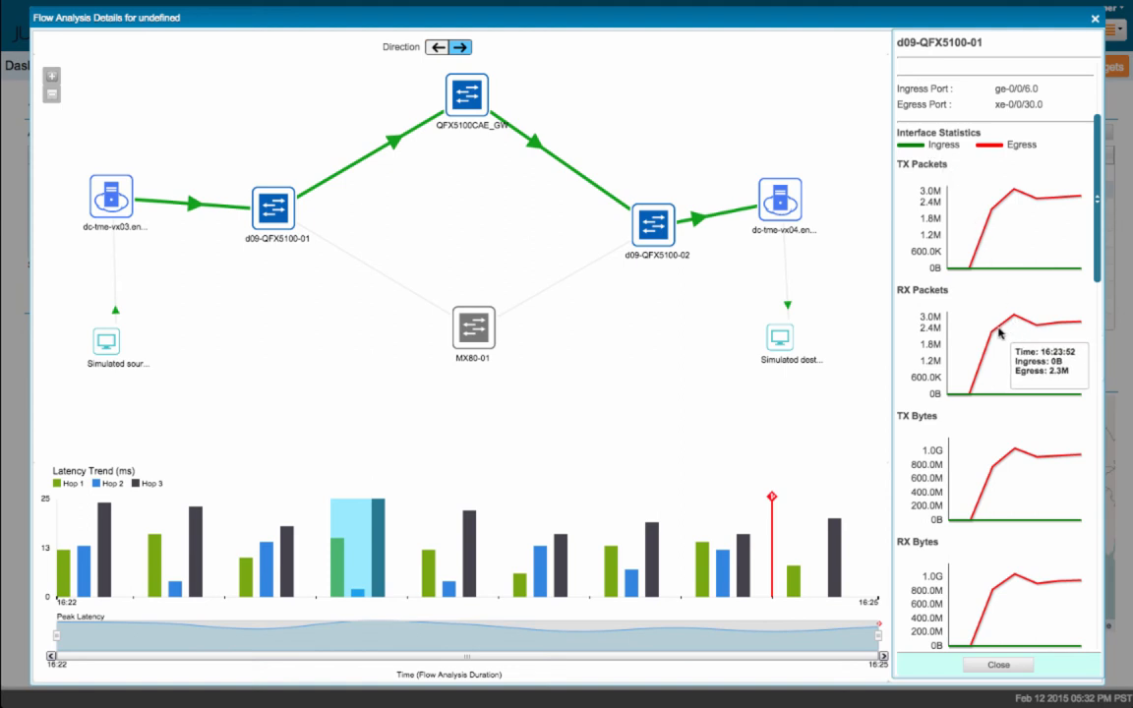
{"action": "mouse_move", "coordinate": [1003, 458]}
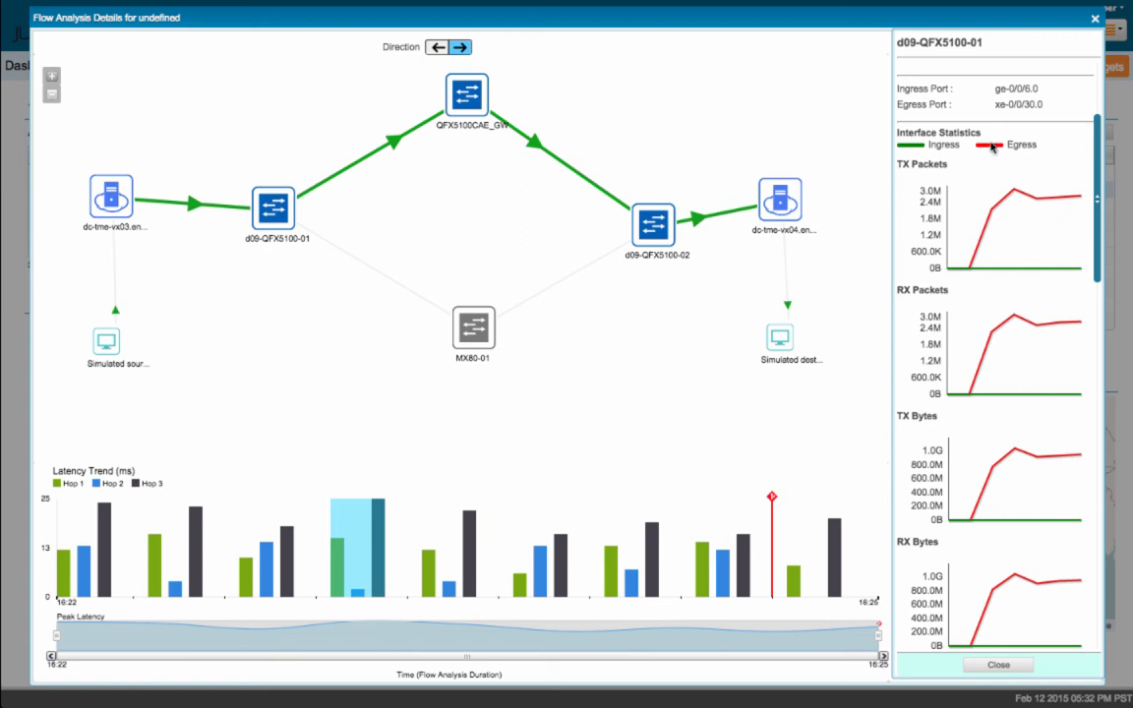
{"action": "mouse_move", "coordinate": [994, 337]}
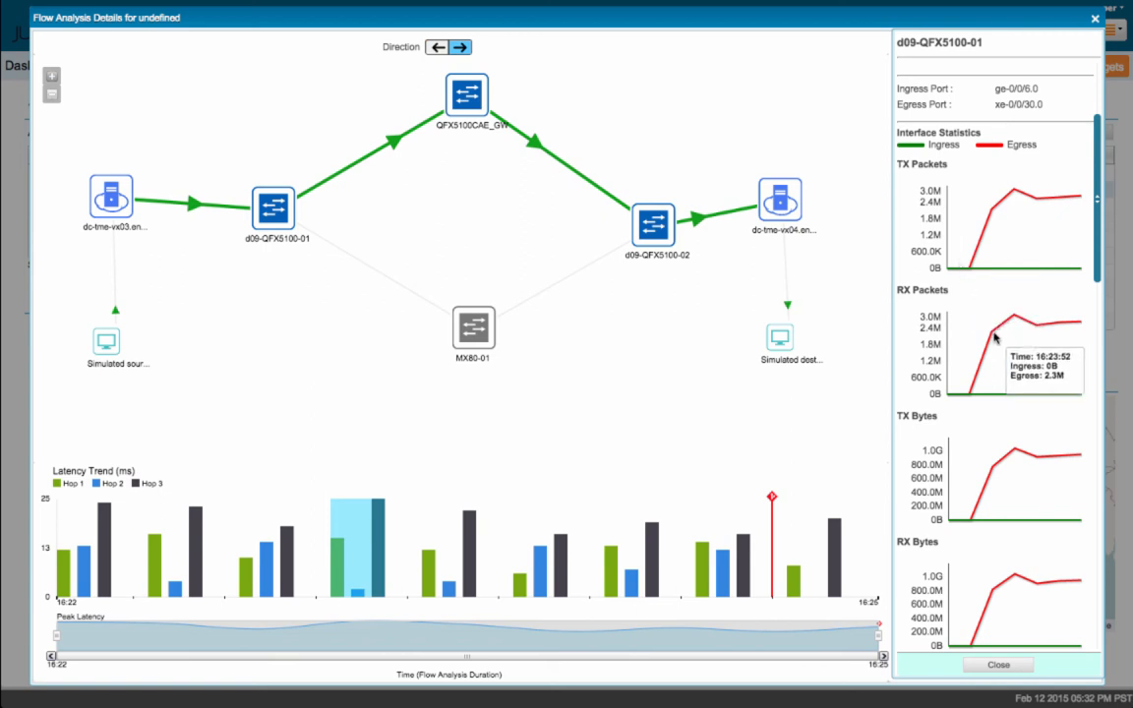
{"action": "mouse_move", "coordinate": [1008, 459]}
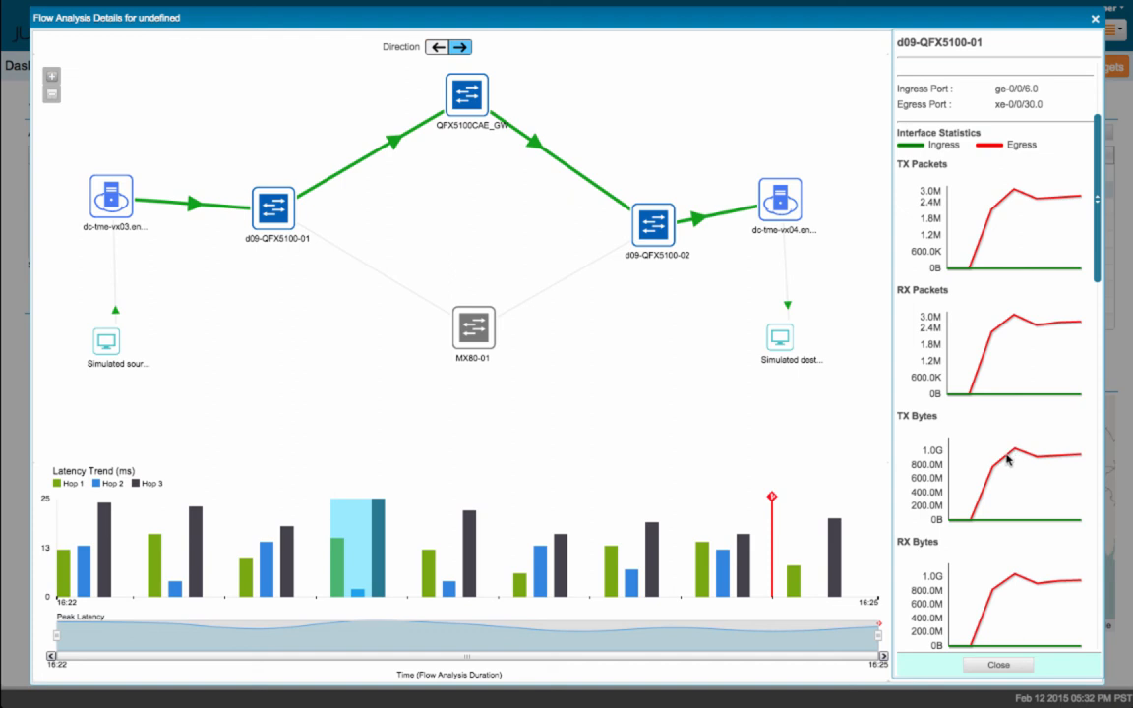
{"action": "mouse_move", "coordinate": [987, 476]}
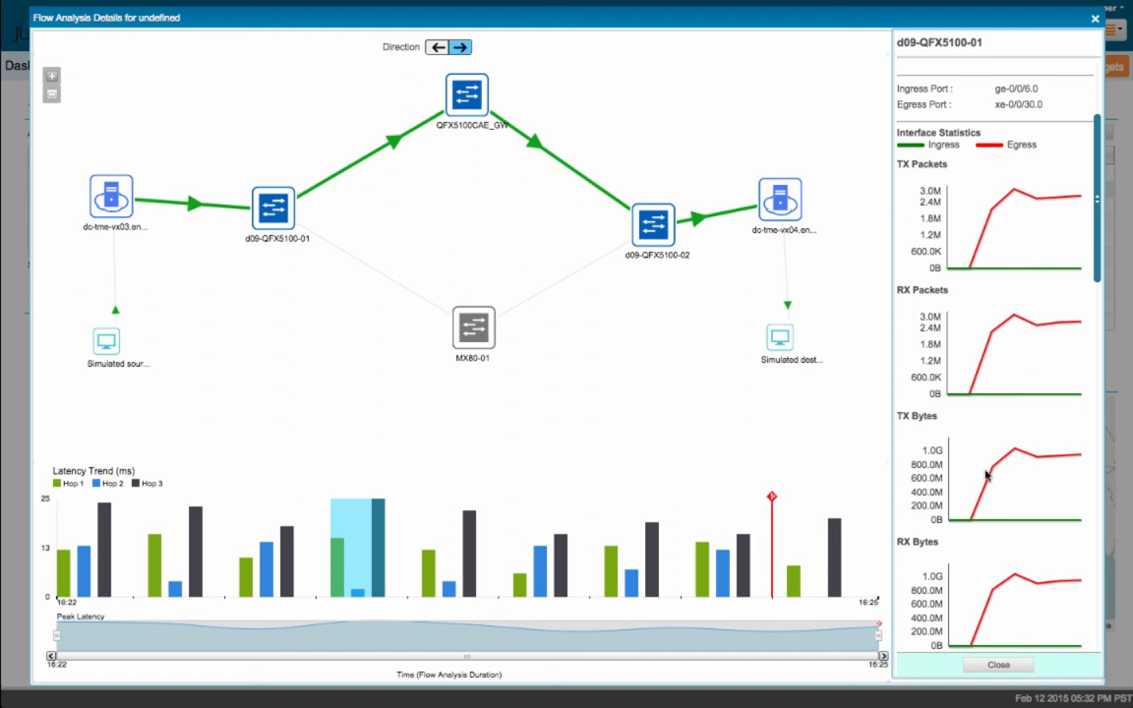
{"action": "mouse_move", "coordinate": [988, 476]}
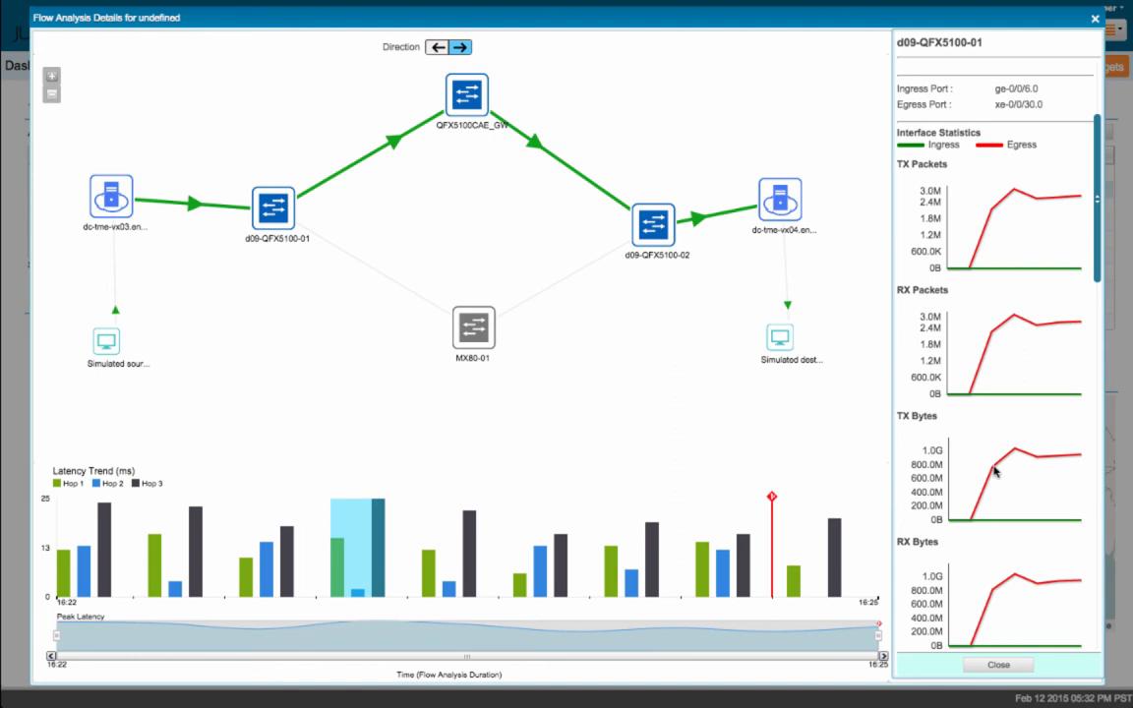
{"action": "mouse_move", "coordinate": [1010, 470]}
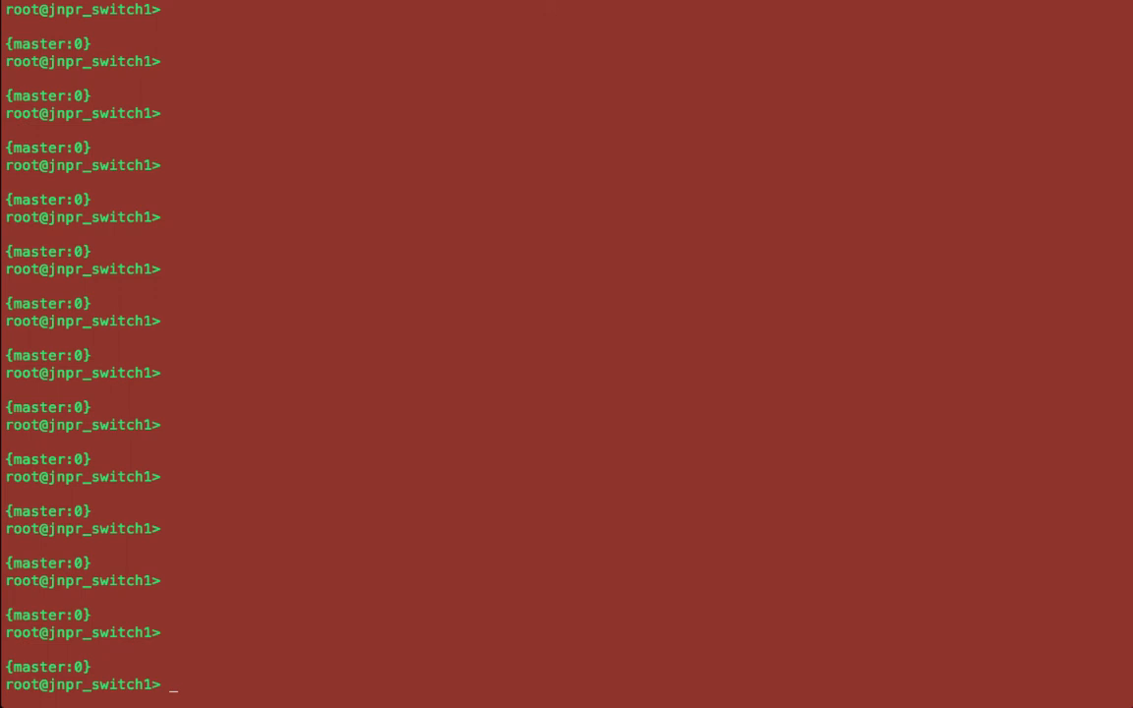
Run 'show analytics overlay vxlan' on jnpr_switch1 and highlight VNI 333.
{"action": "type", "text": "show analytics overlay vxlan"}
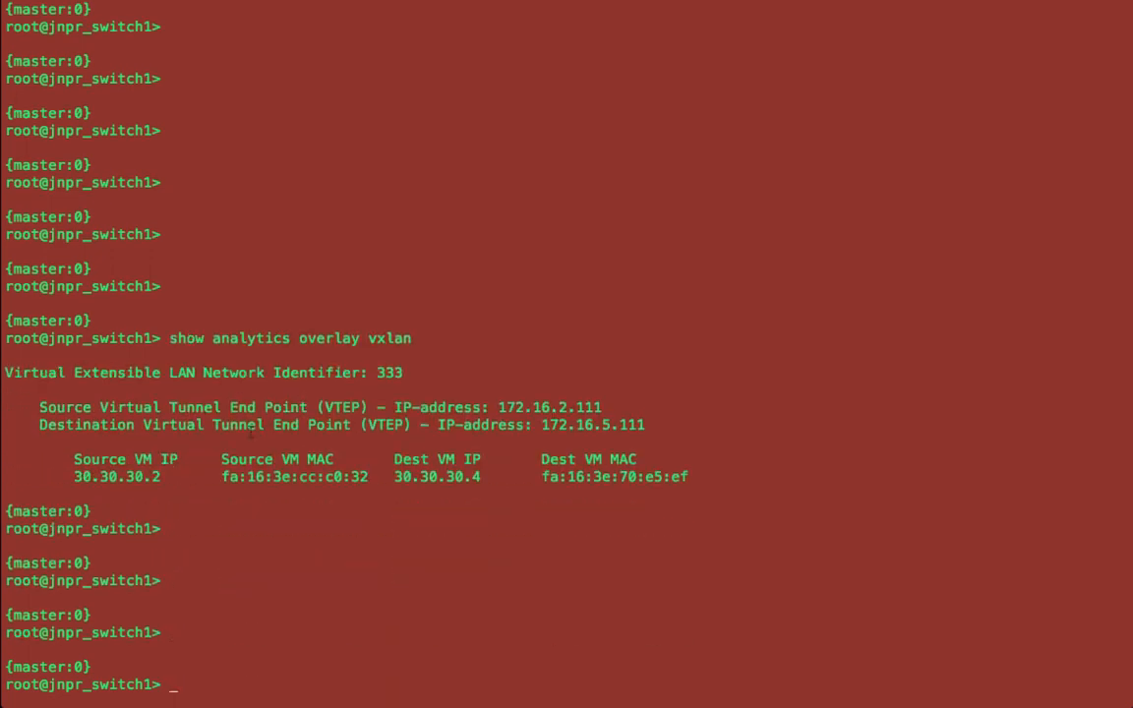
{"action": "double_click", "coordinate": [391, 372]}
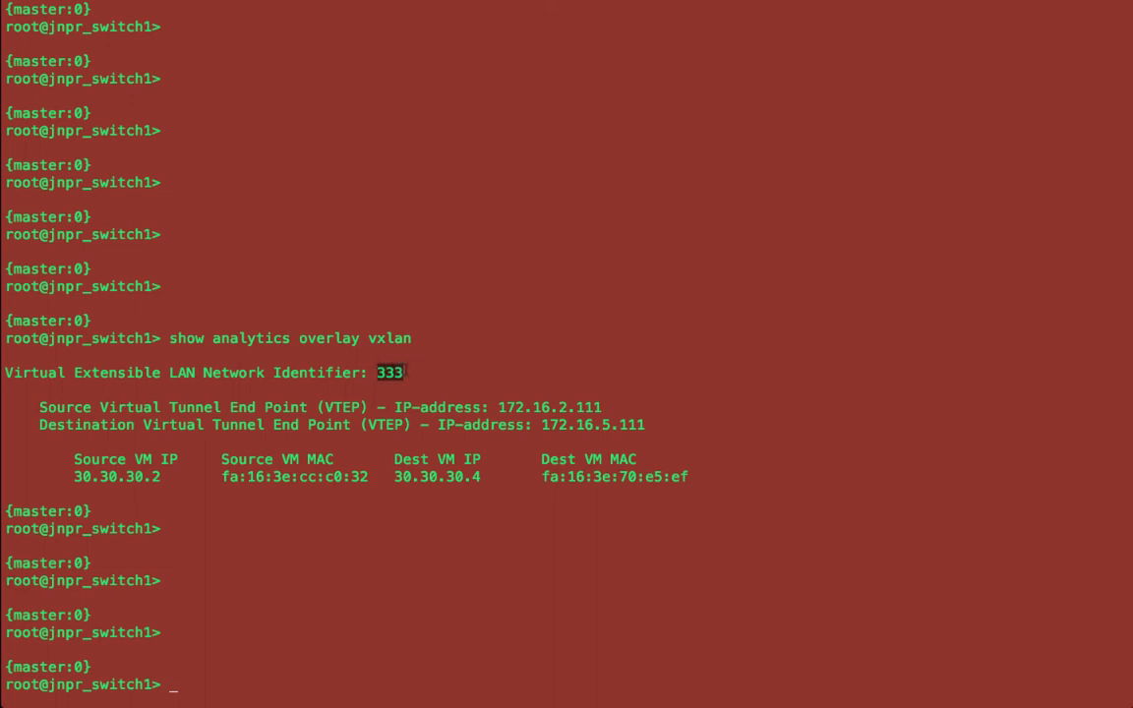